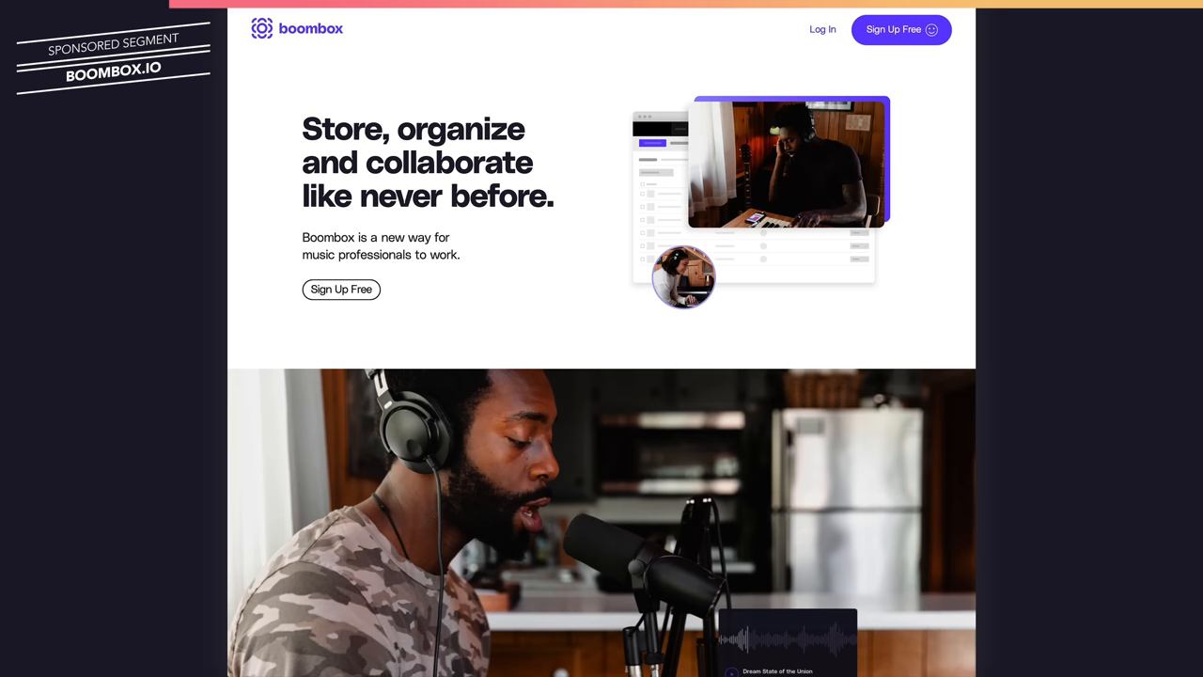
pyautogui.scroll(-3)
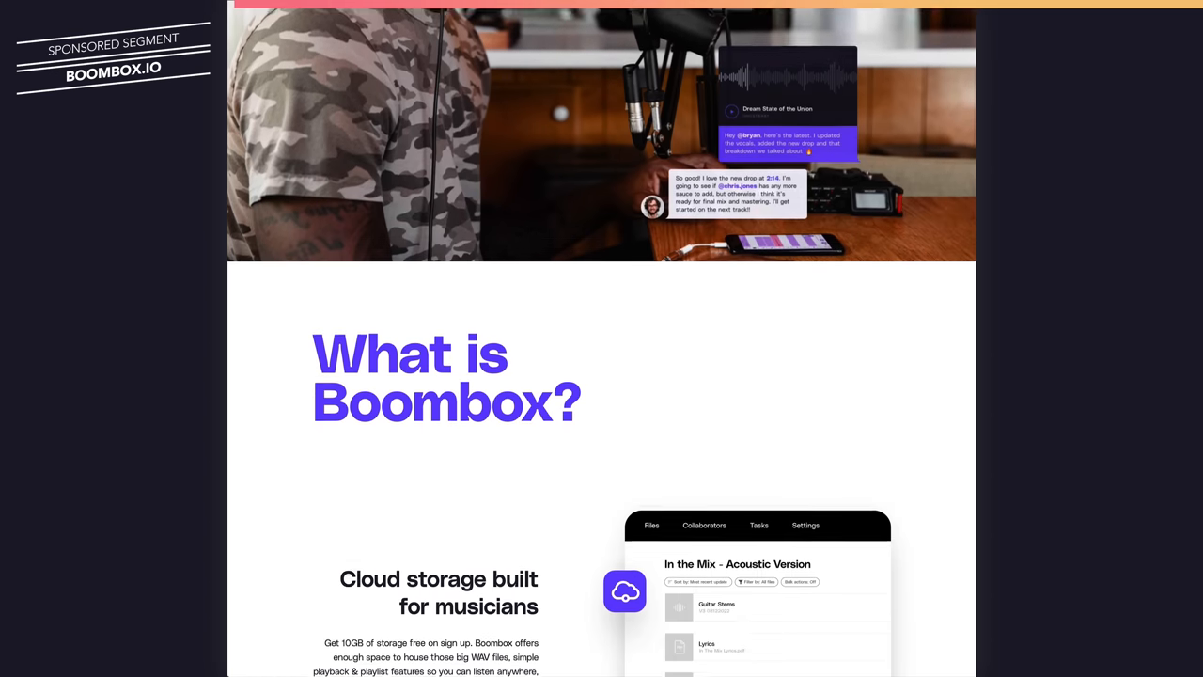
pyautogui.scroll(-3)
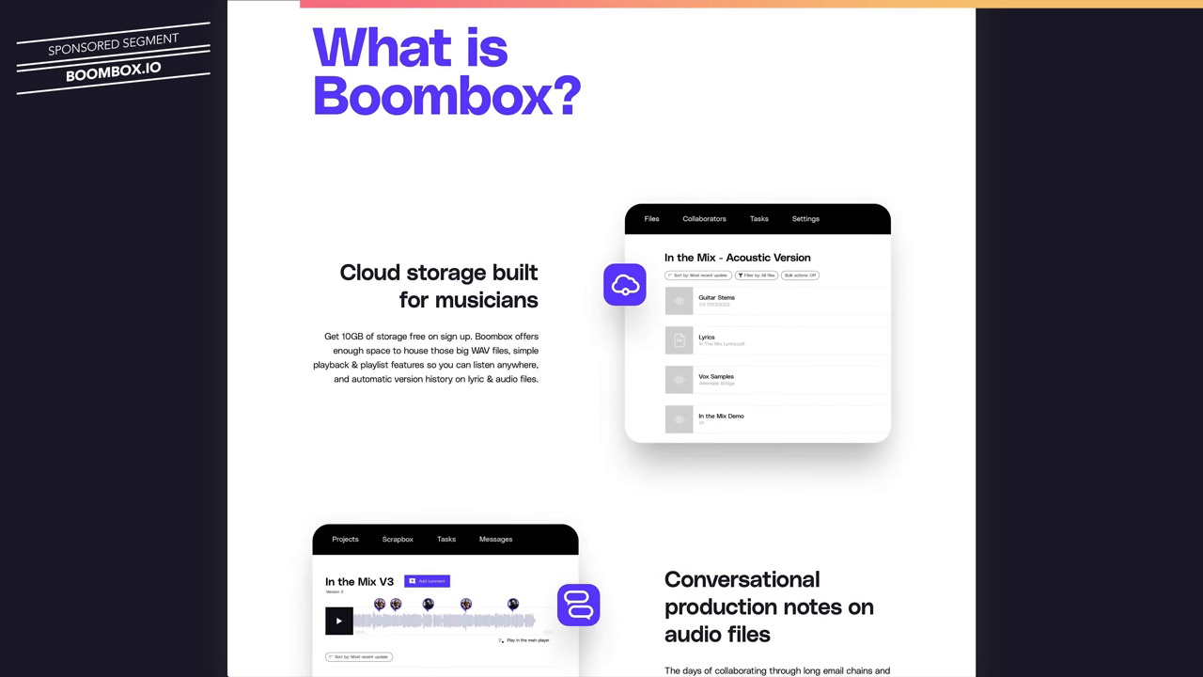